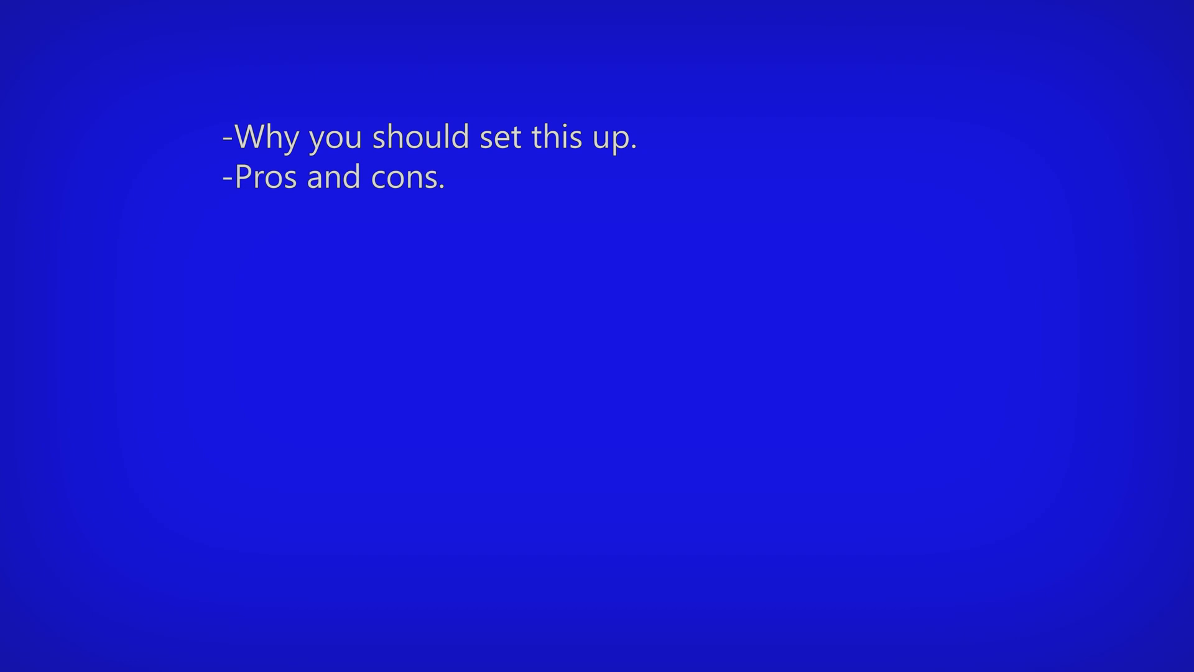
type("-Required software.")
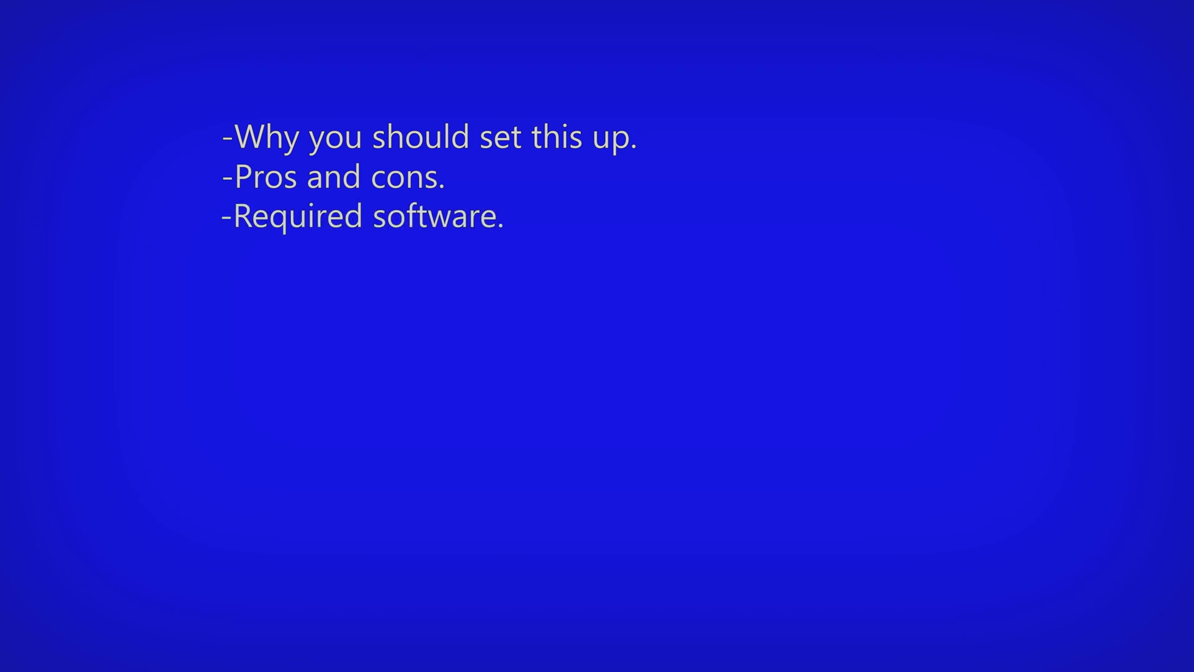